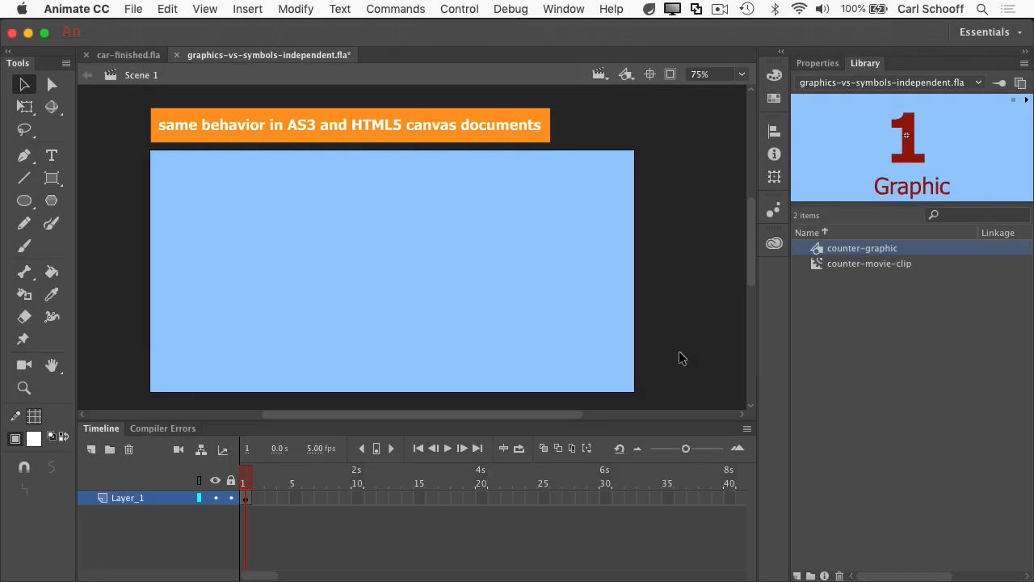
pyautogui.moveTo(317, 399)
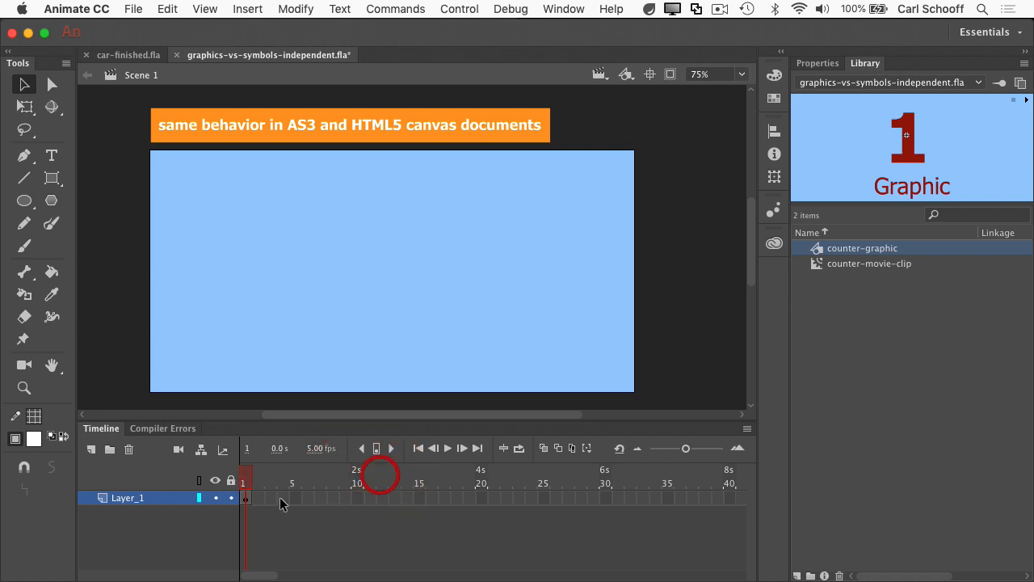
pyautogui.moveTo(460, 475)
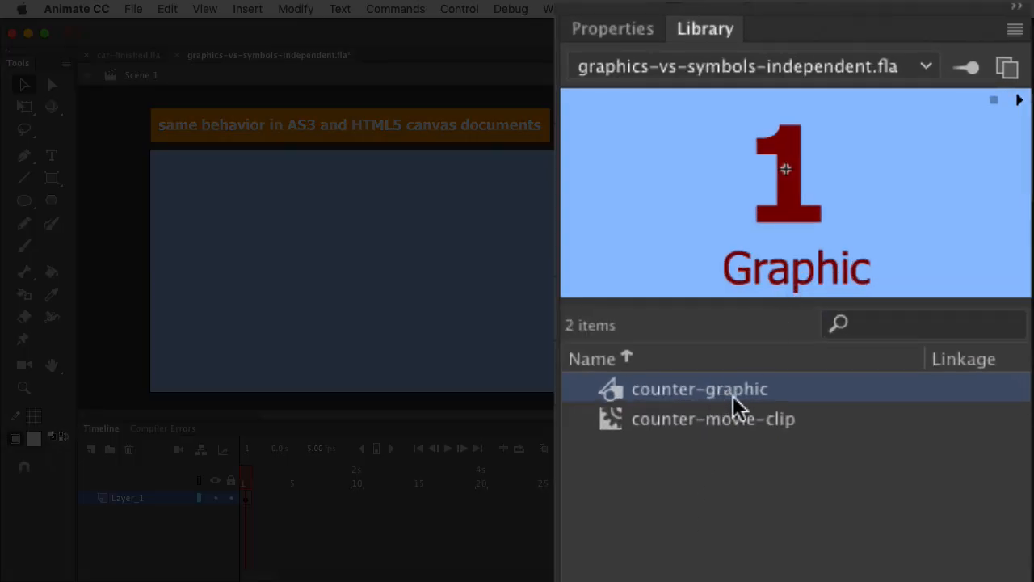
# Enter the counter-graphic symbol and scrub its timeline to check the numbers on its frames.
pyautogui.click(714, 419)
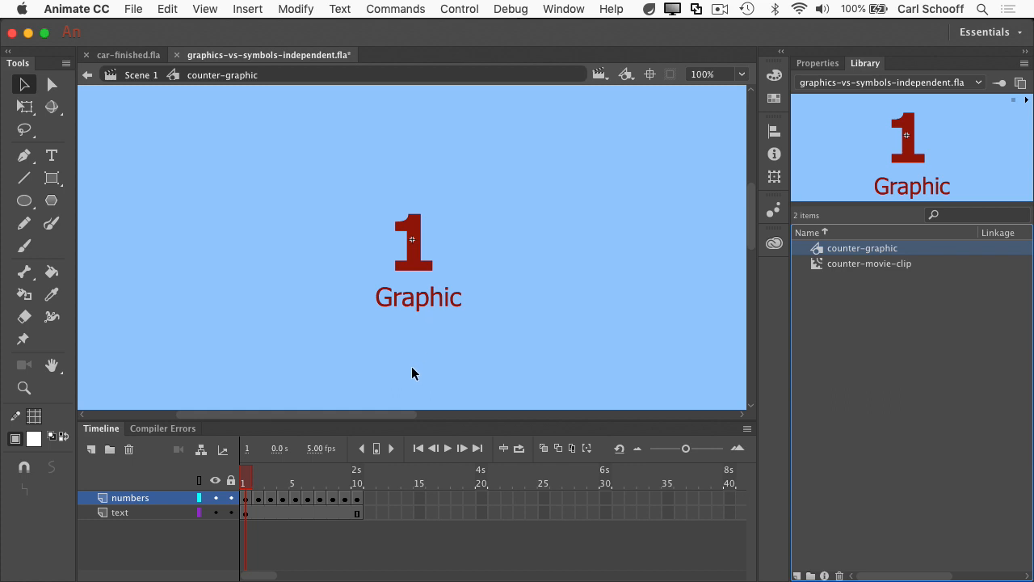
pyautogui.click(271, 476)
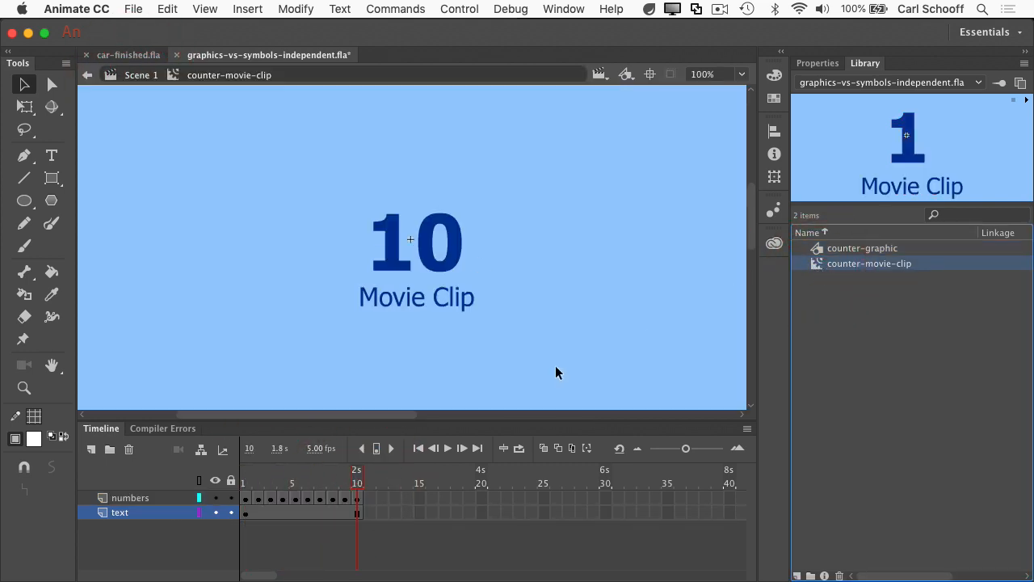
pyautogui.click(320, 475)
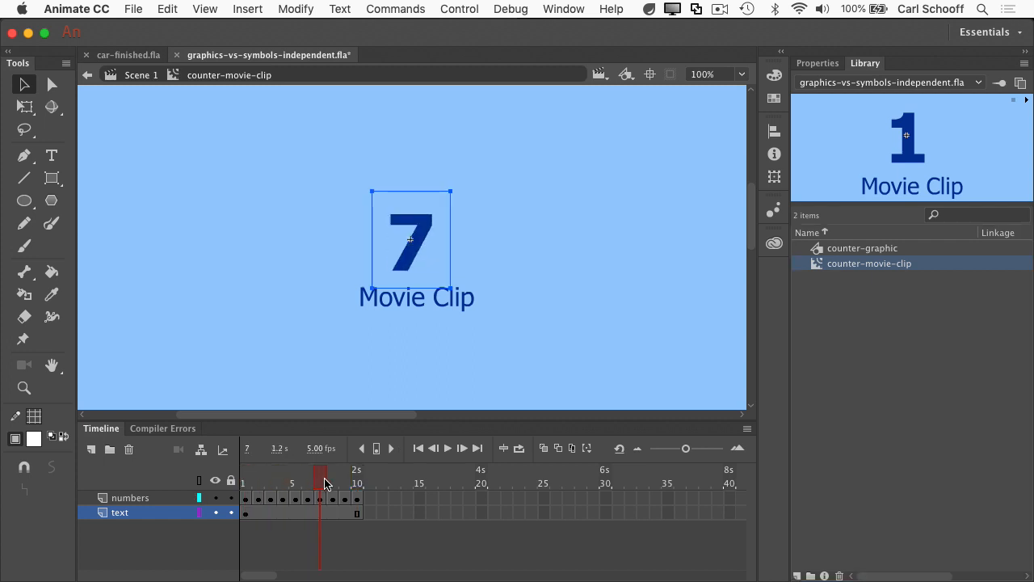
pyautogui.click(245, 480)
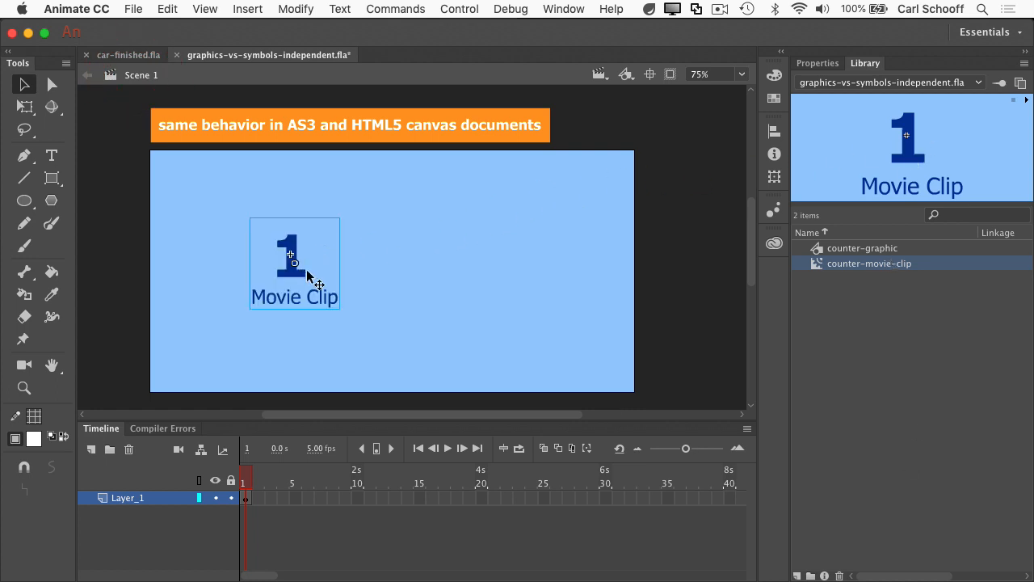
# Place the counter-movie-clip instance on the Scene 1 stage.
pyautogui.click(862, 249)
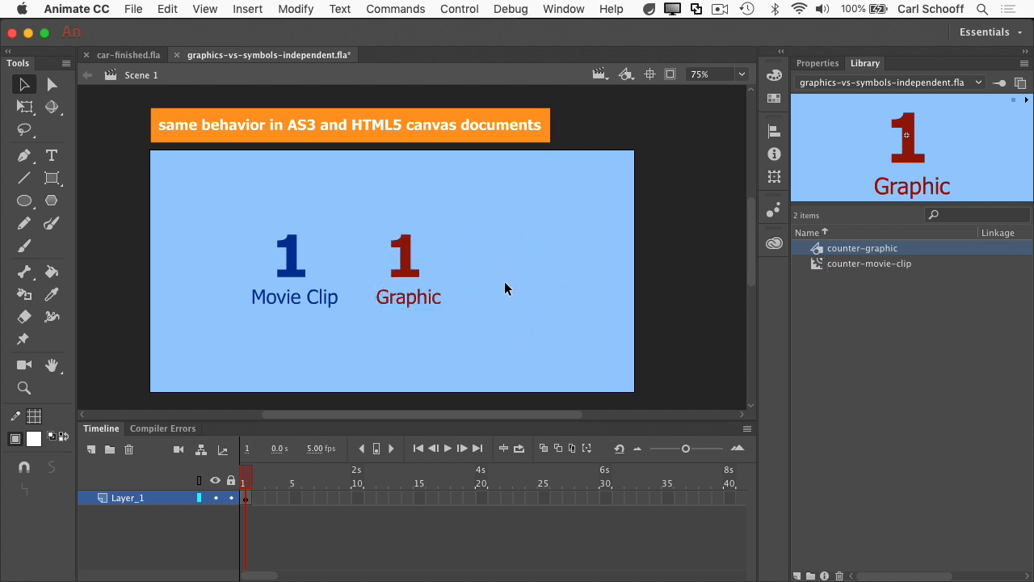
pyautogui.moveTo(278, 508)
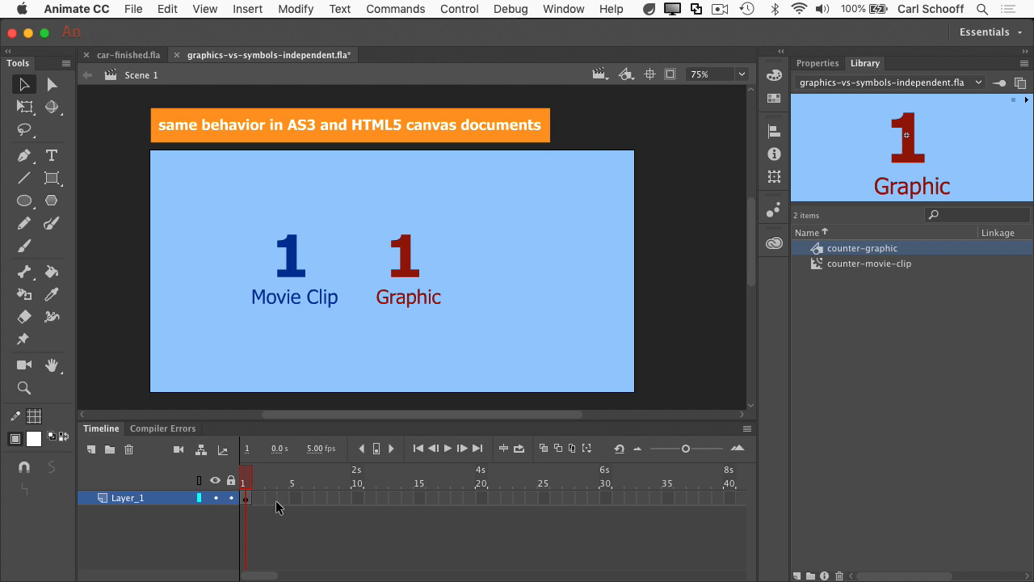
pyautogui.moveTo(429, 475)
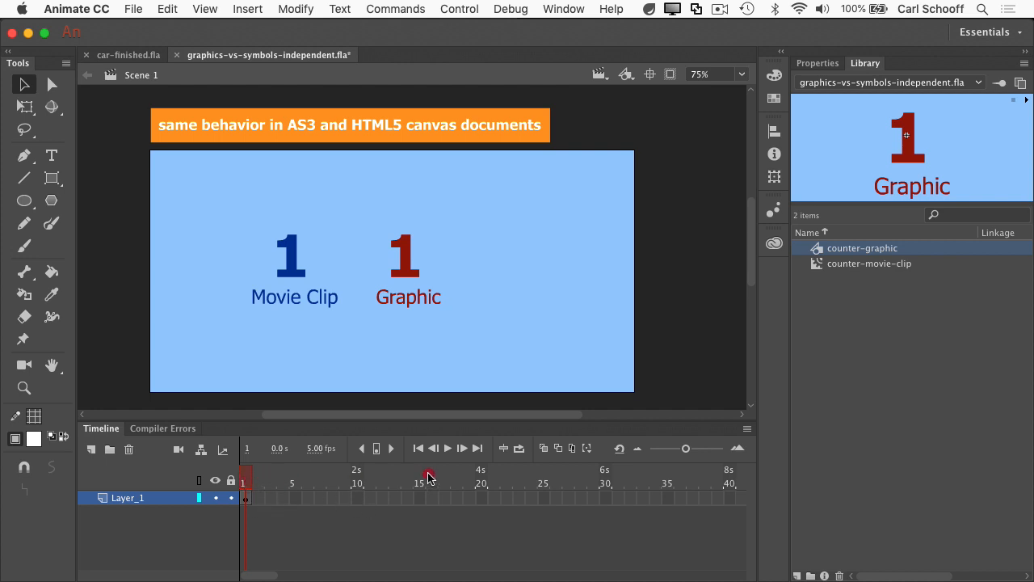
pyautogui.moveTo(504, 305)
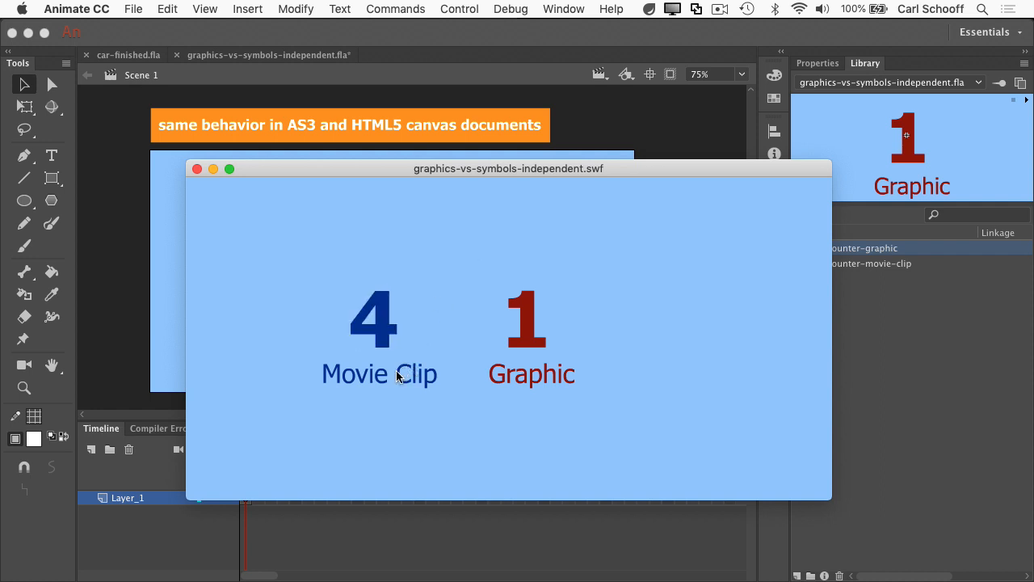
pyautogui.moveTo(462, 409)
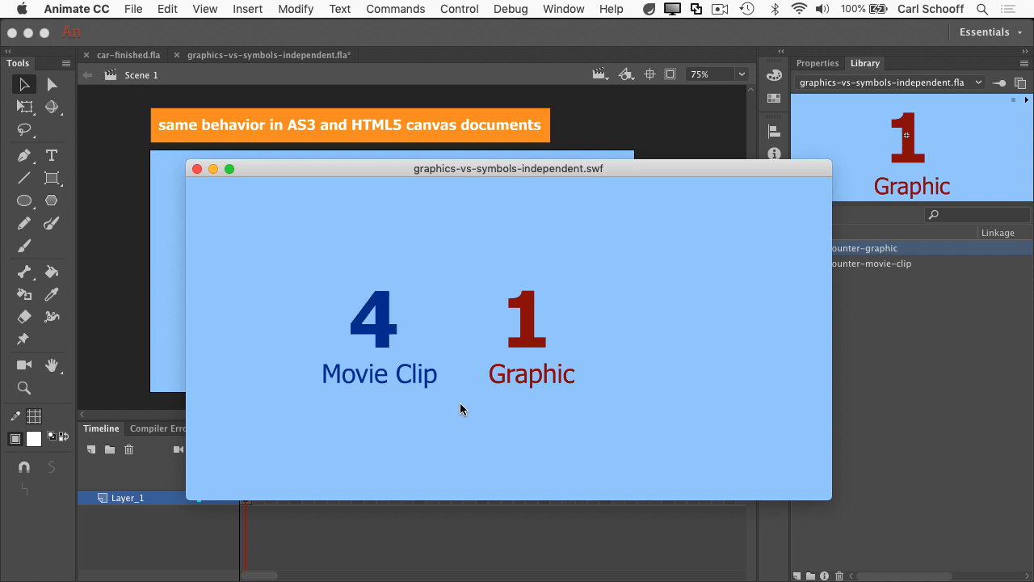
pyautogui.moveTo(559, 404)
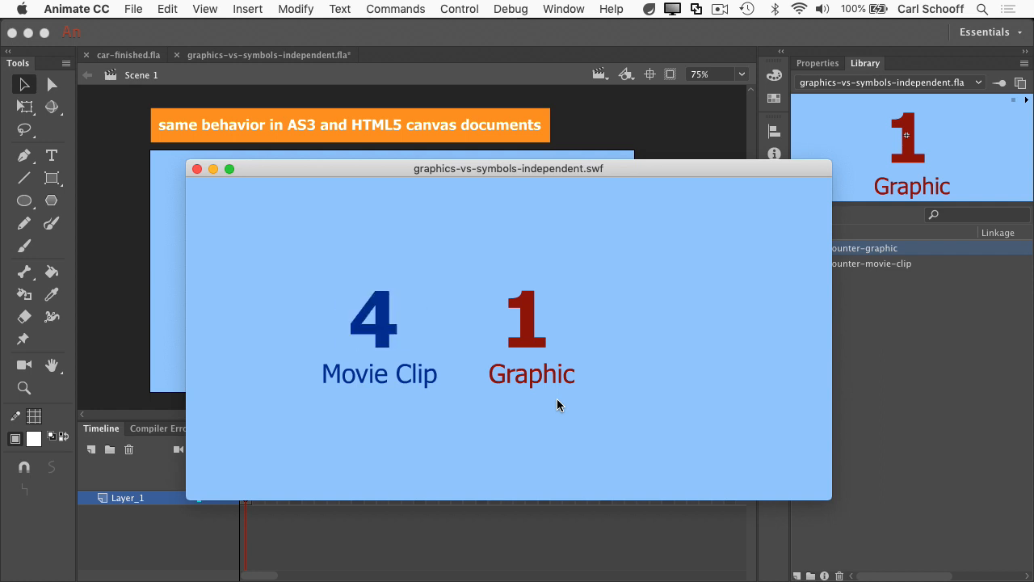
pyautogui.moveTo(391, 246)
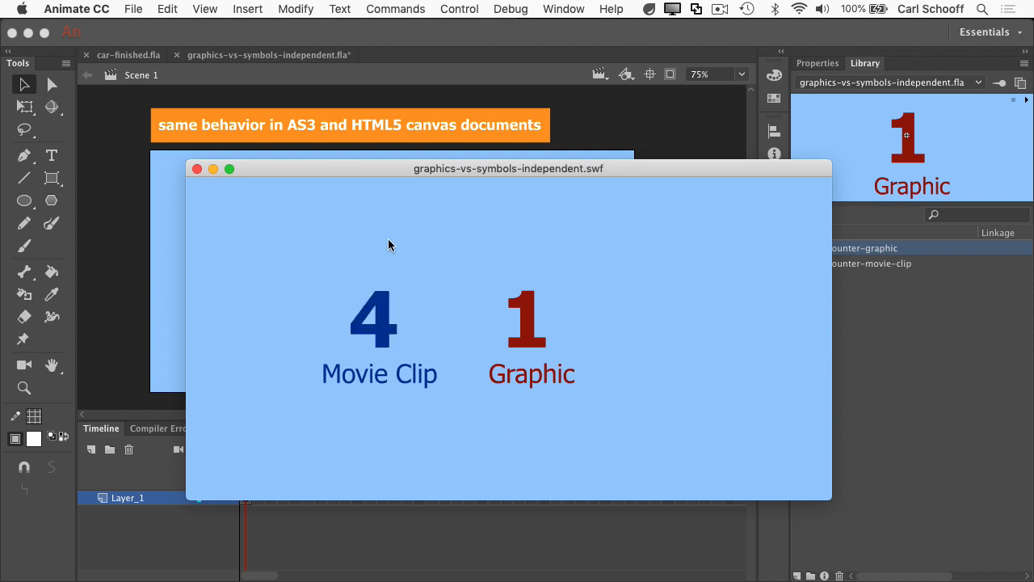
pyautogui.moveTo(249, 246)
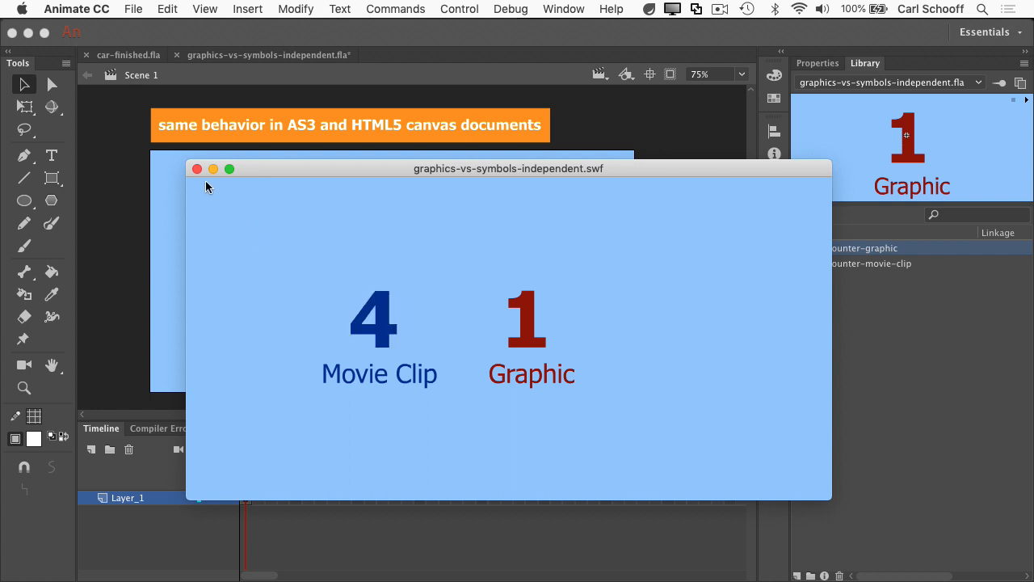
# Close the test window and extend the main timeline to 10 frames with F5, then play it.
pyautogui.click(197, 168)
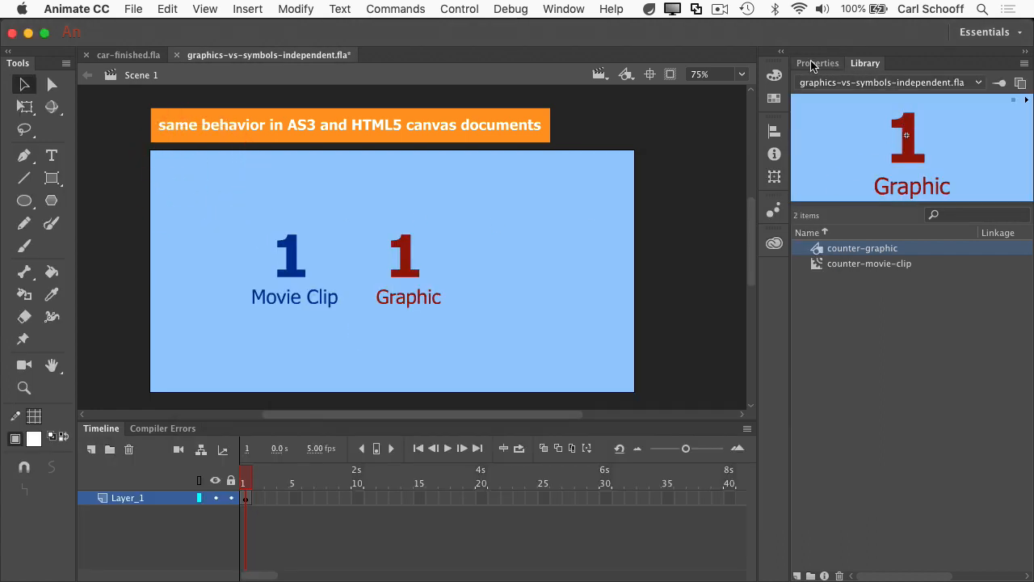
pyautogui.click(818, 63)
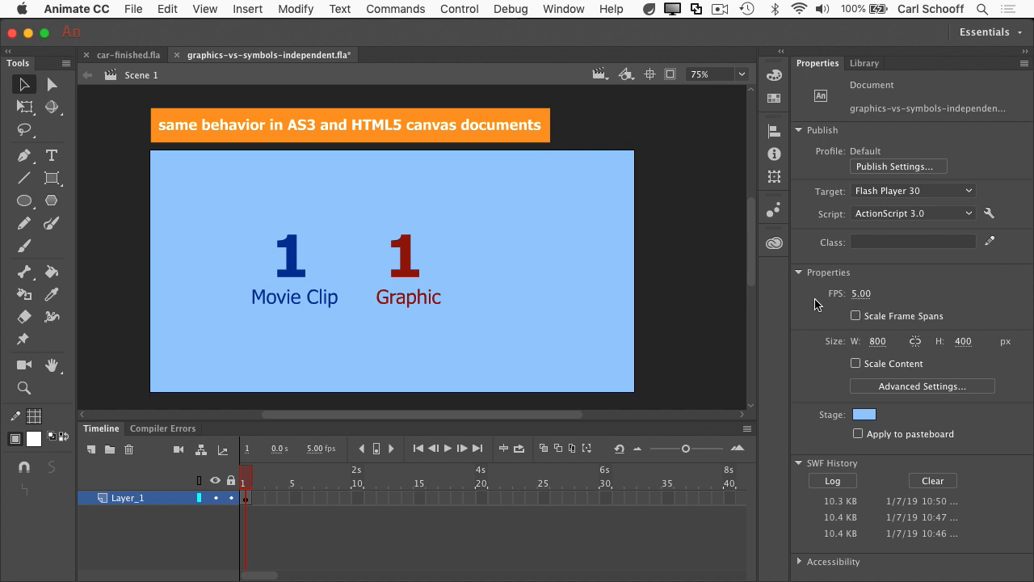
pyautogui.moveTo(475, 303)
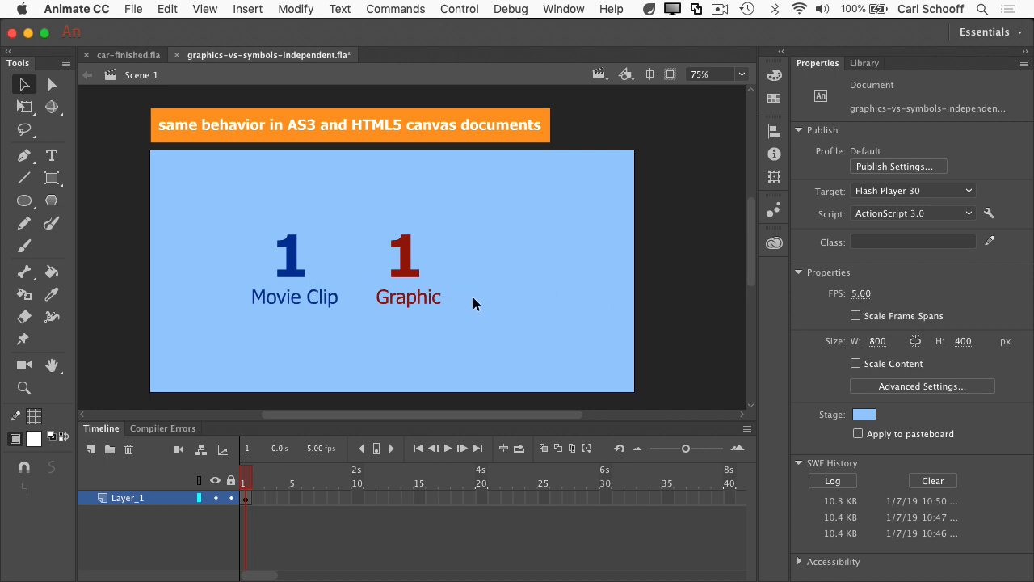
pyautogui.moveTo(449, 331)
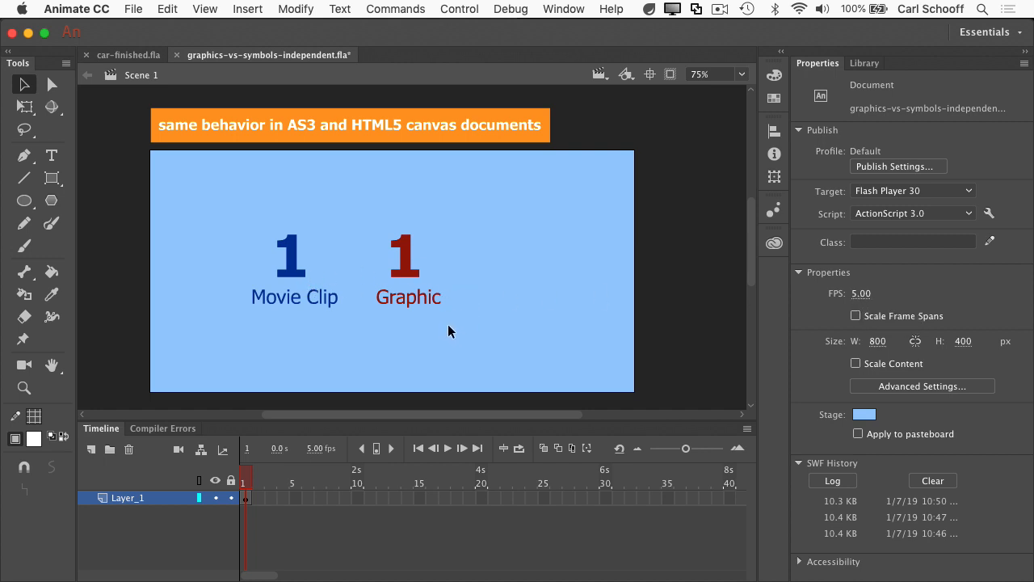
pyautogui.moveTo(328, 533)
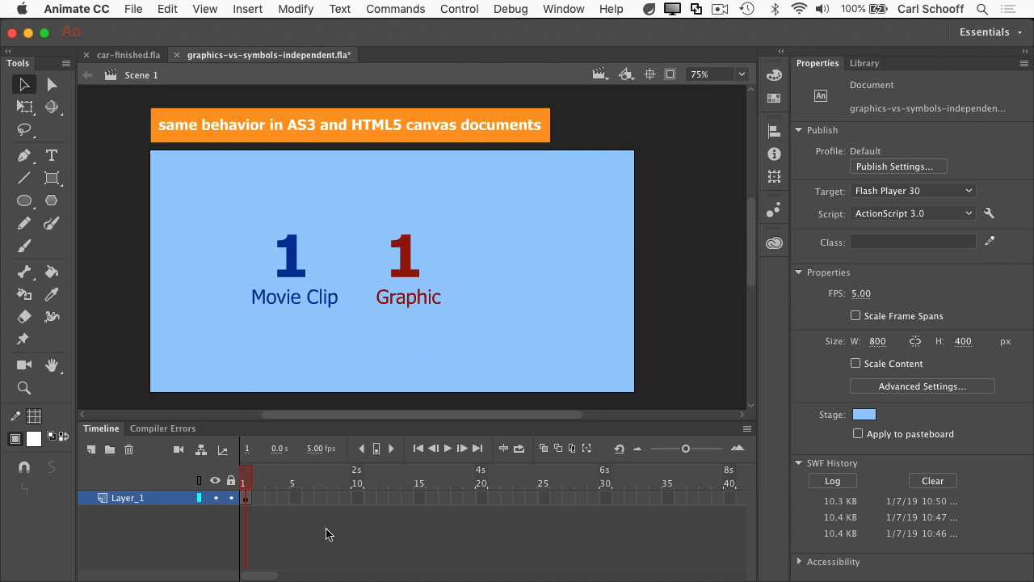
pyautogui.click(359, 497)
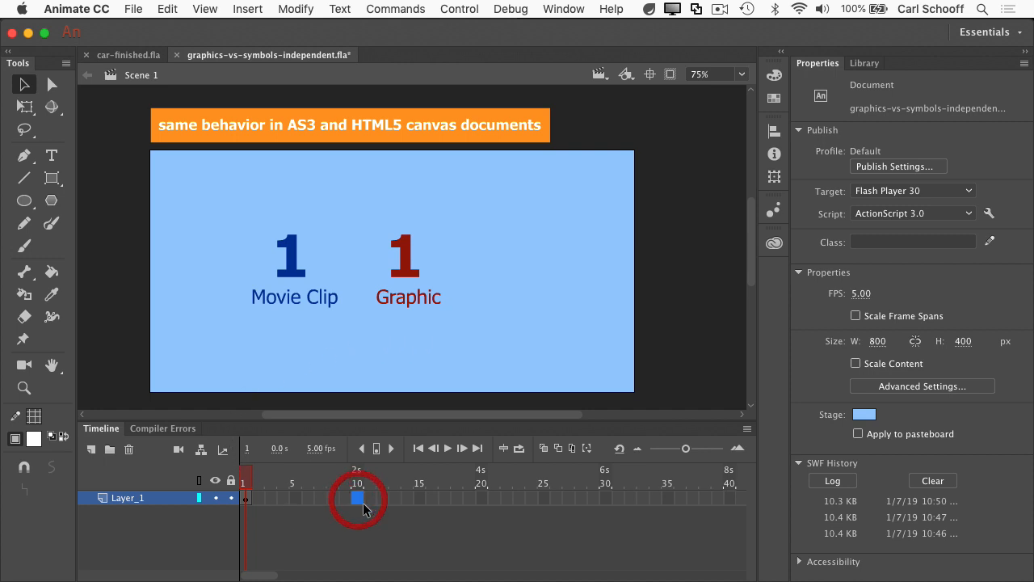
pyautogui.press('F5')
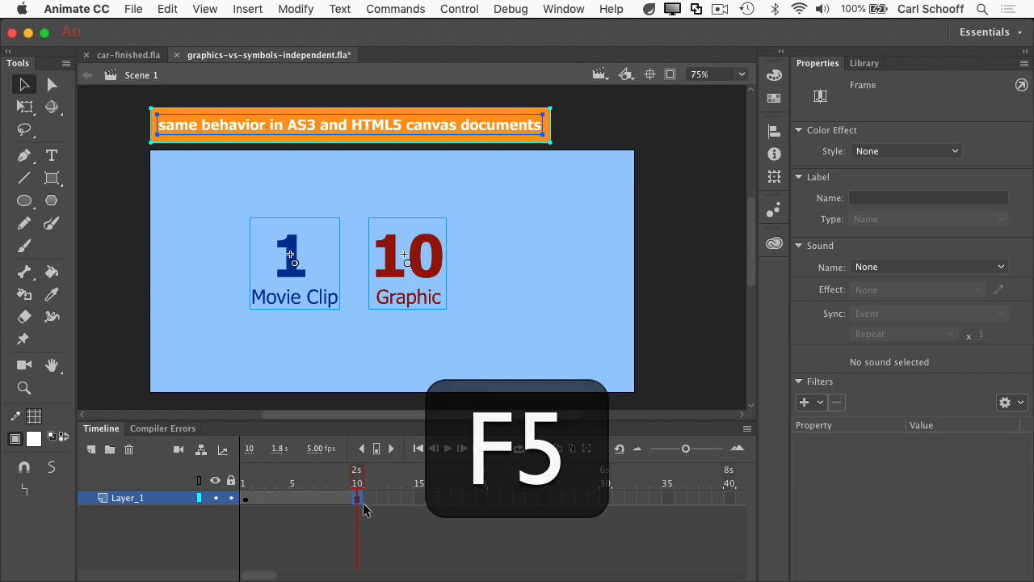
pyautogui.press('f5')
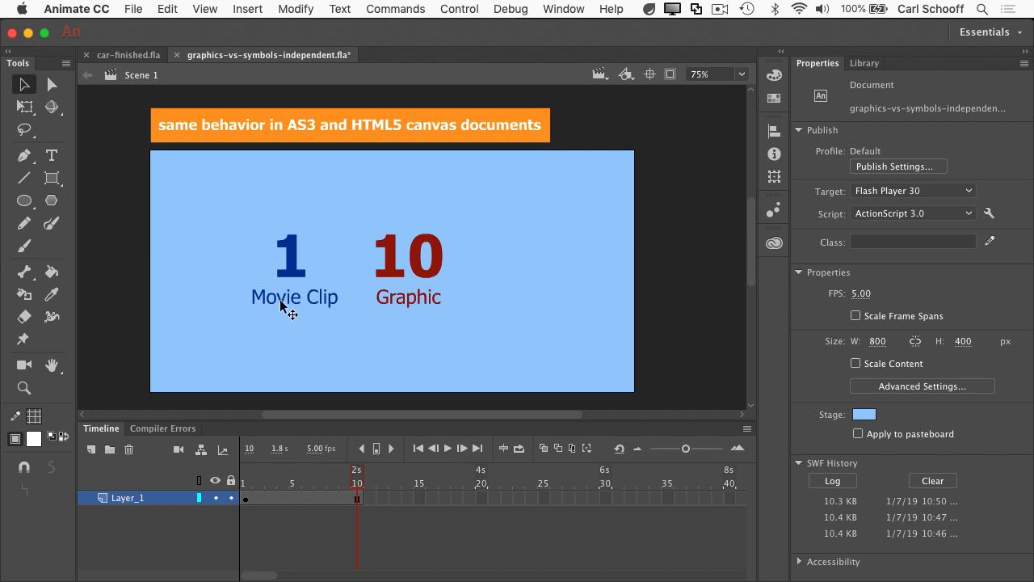
# Scrub frames 1, 4, 5 and 10: the graphic counter advances to 10, the movie clip stays at 1.
pyautogui.click(246, 482)
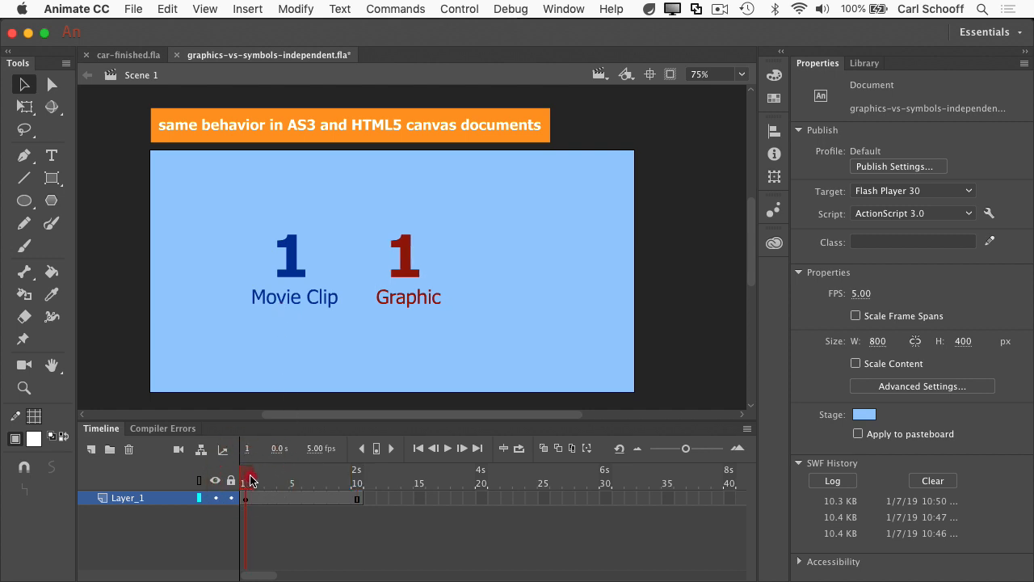
pyautogui.click(281, 481)
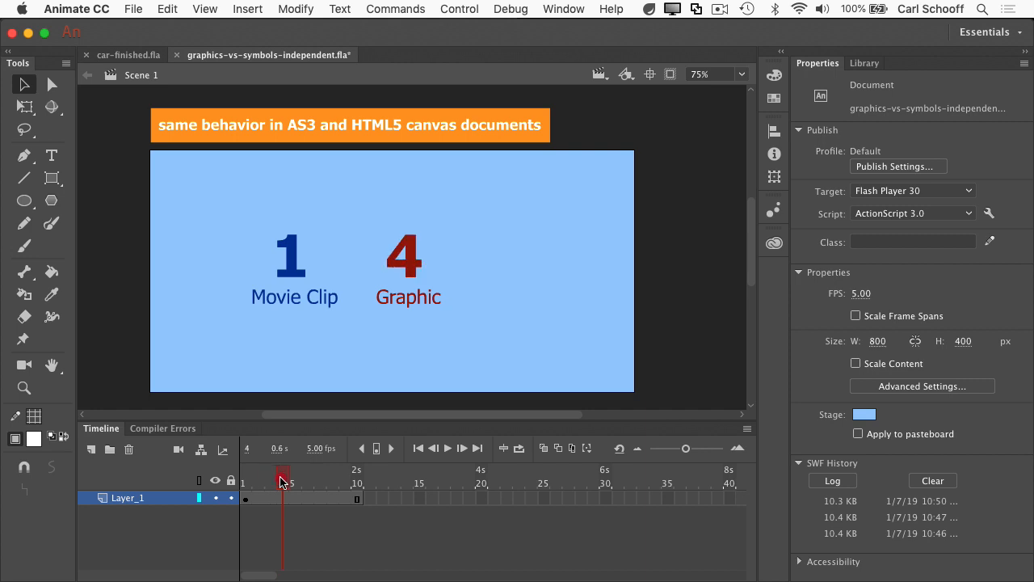
pyautogui.click(294, 475)
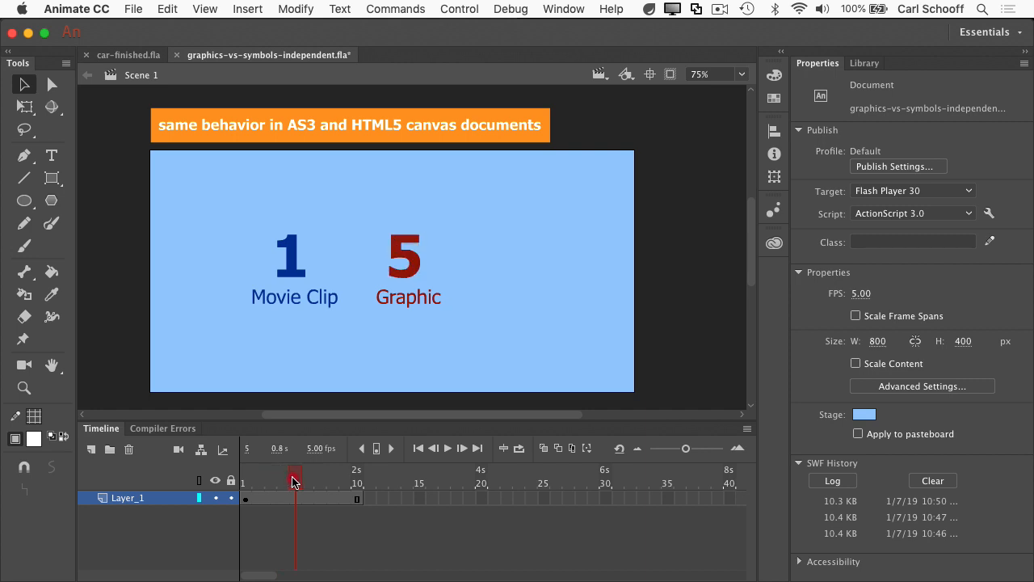
pyautogui.click(320, 468)
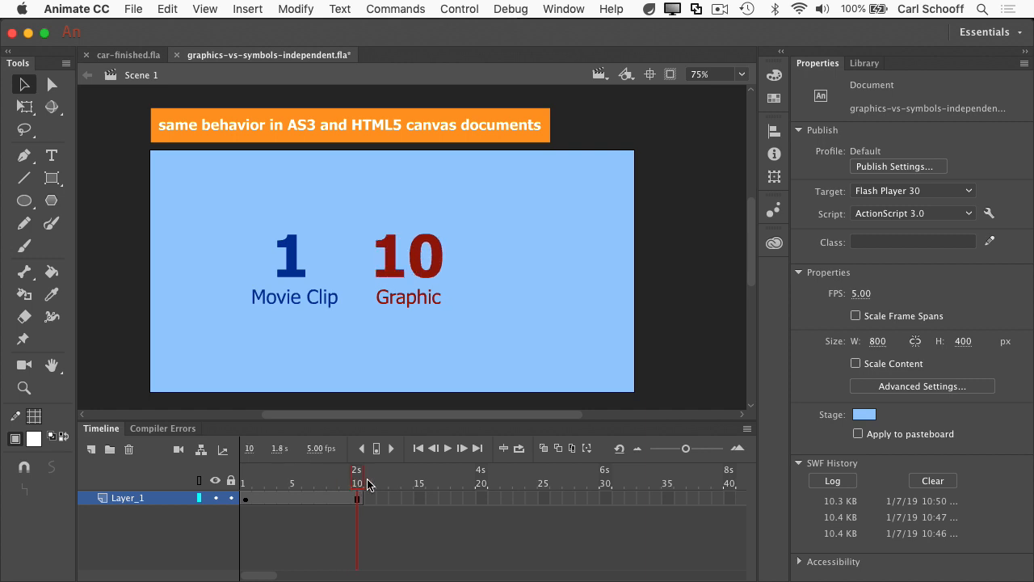
pyautogui.moveTo(396, 485)
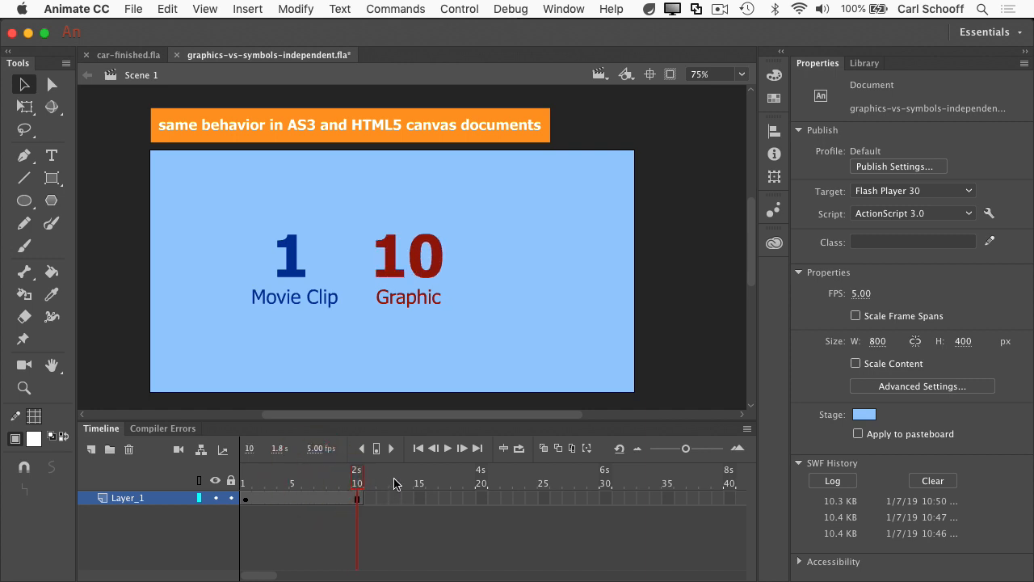
pyautogui.click(257, 469)
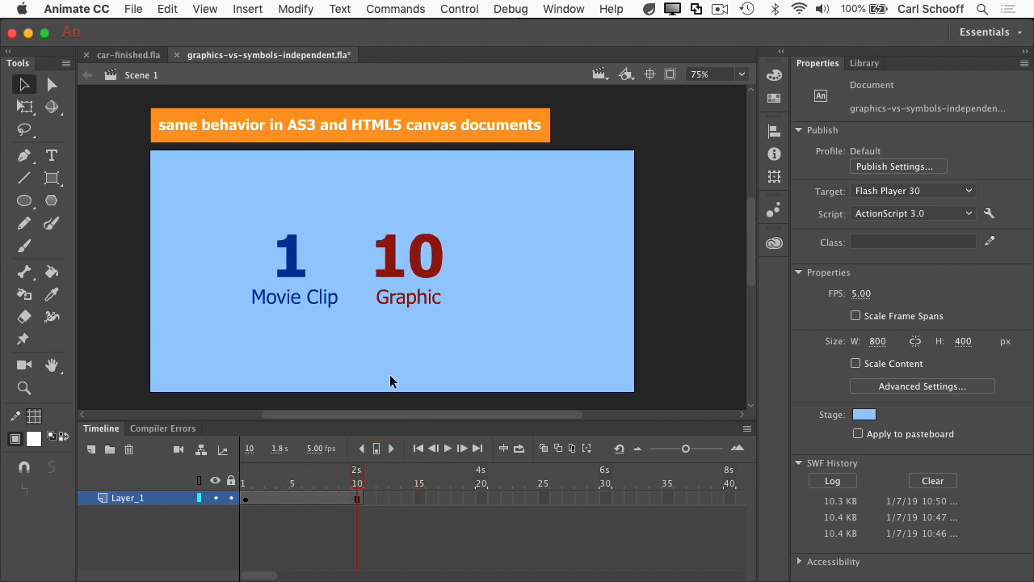
pyautogui.moveTo(310, 298)
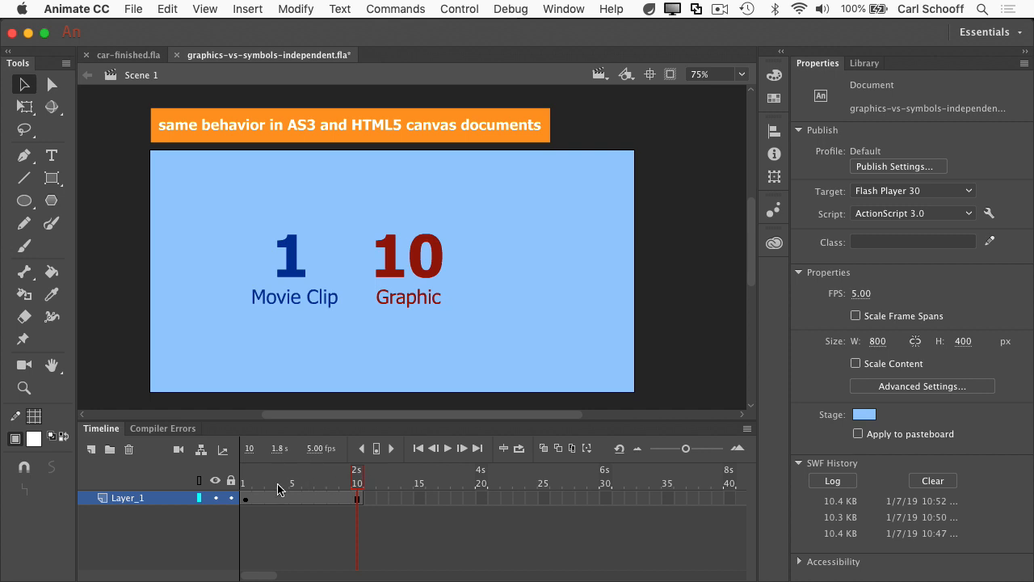
# Add a new layer and give its frame 10 a stop(); script in the Actions panel.
pyautogui.click(90, 449)
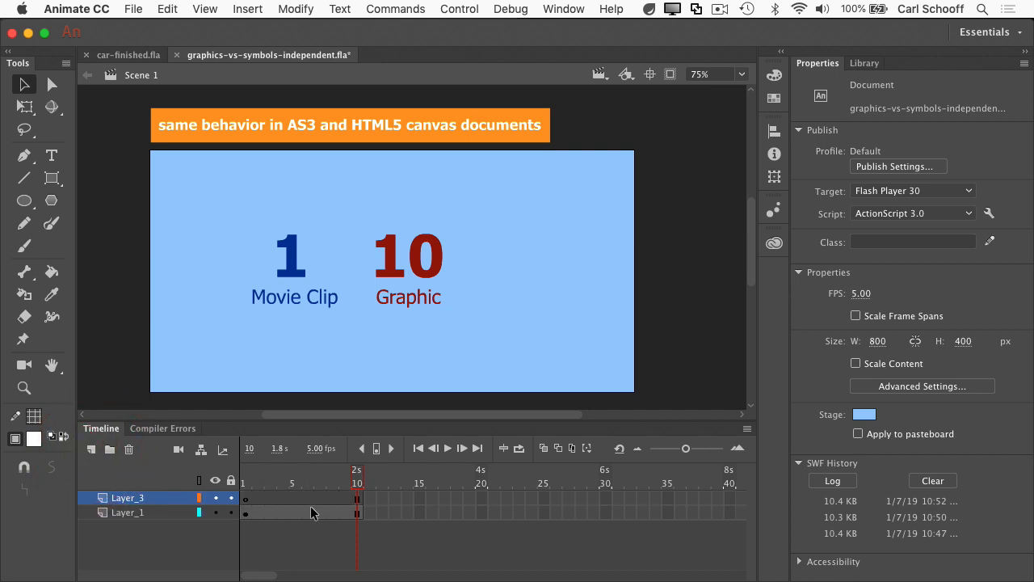
pyautogui.click(357, 498)
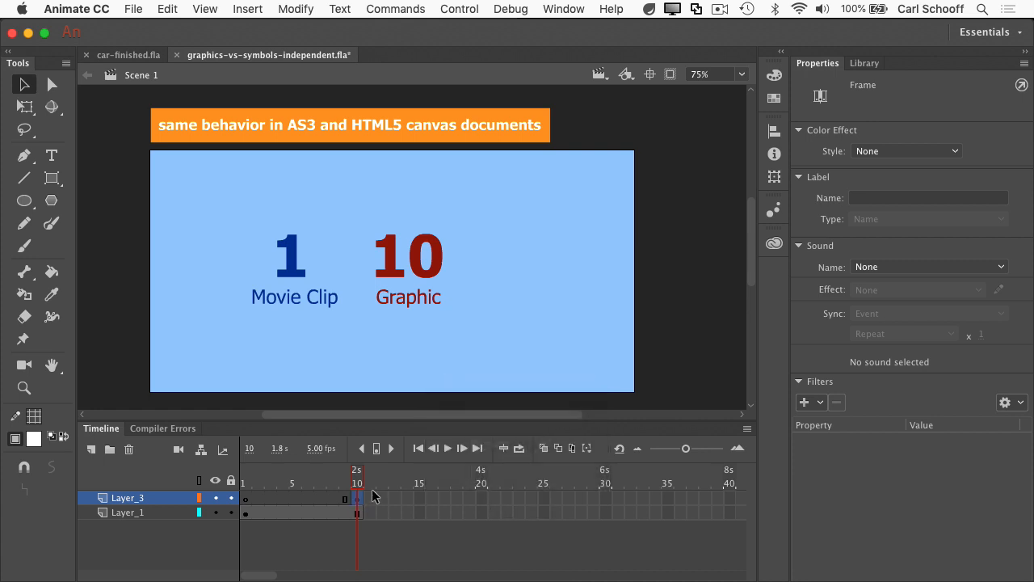
pyautogui.press('F9')
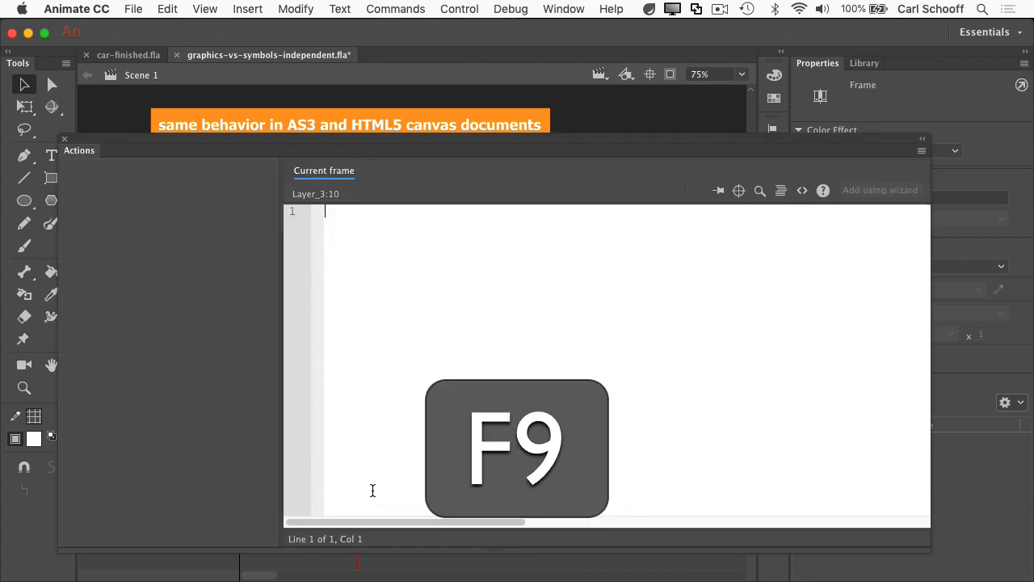
pyautogui.write('stop()')
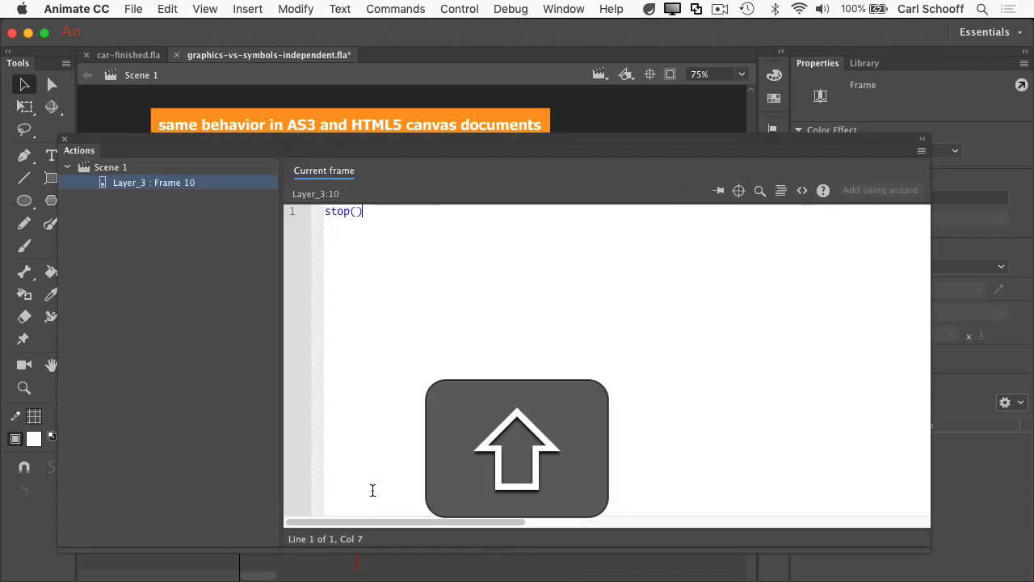
pyautogui.write(';')
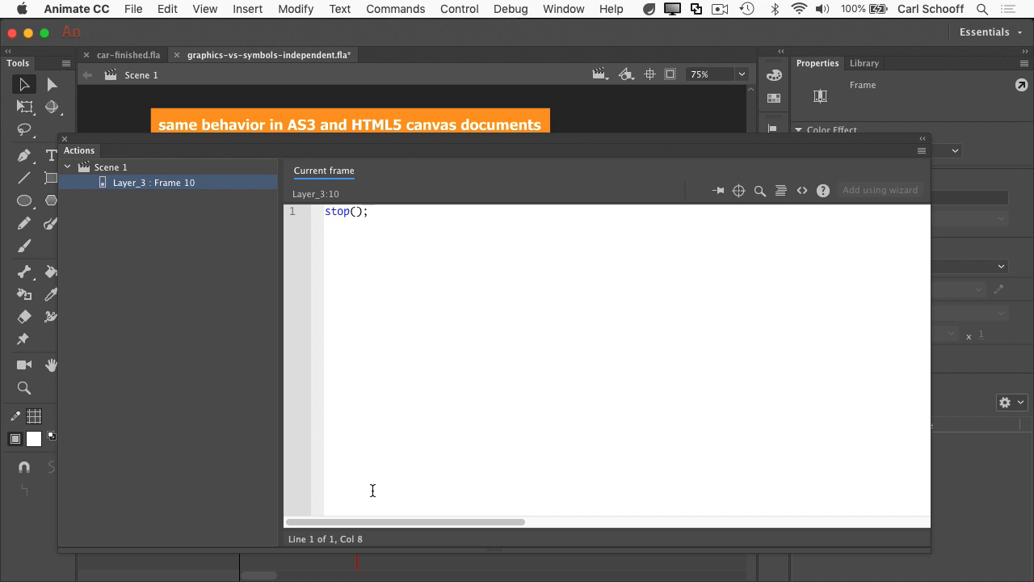
pyautogui.moveTo(137, 250)
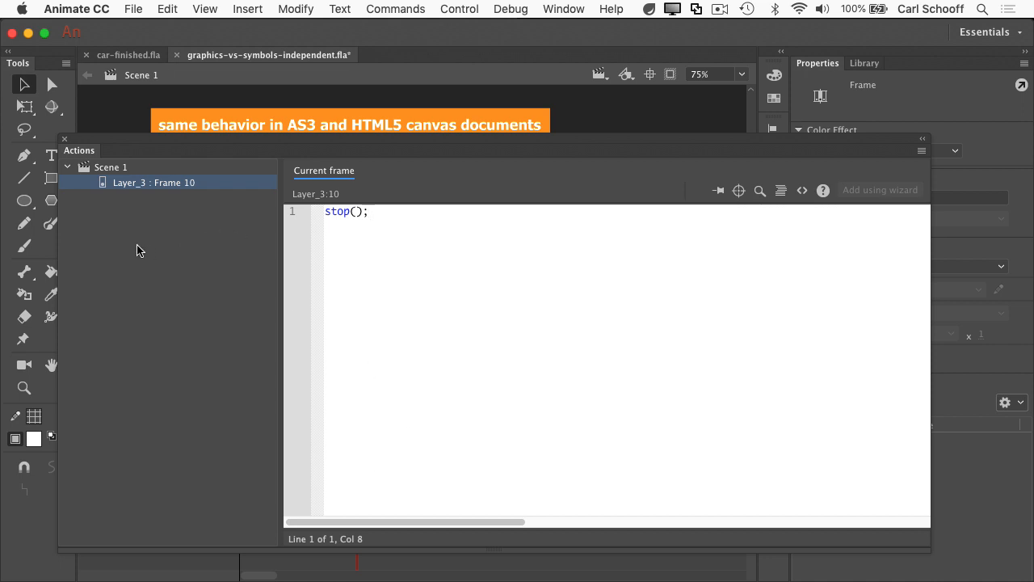
pyautogui.moveTo(107, 144)
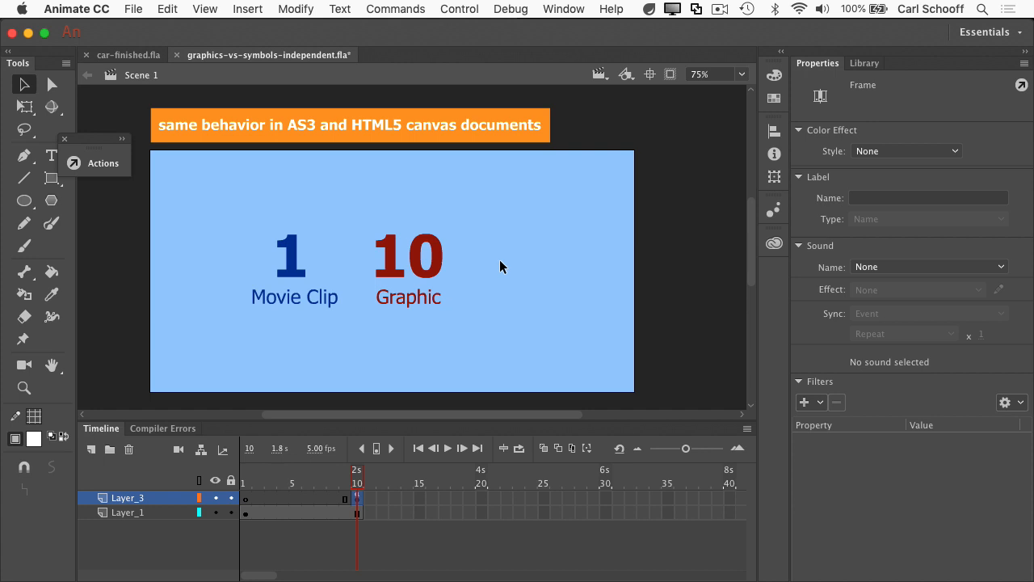
# Test the movie with Cmd+Return: the graphic holds at 10 while the movie clip keeps counting.
pyautogui.press('cmd+return')
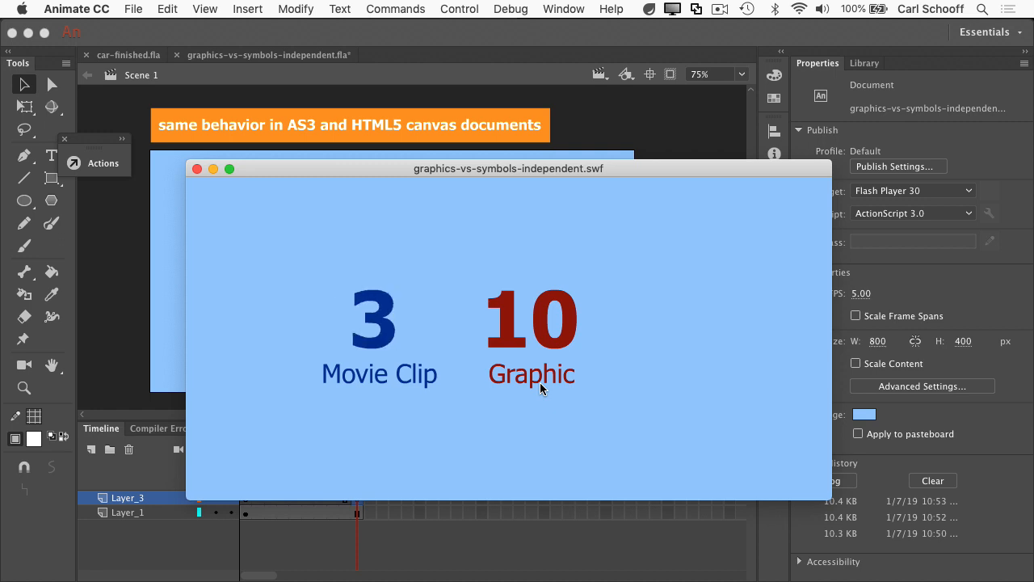
pyautogui.moveTo(398, 390)
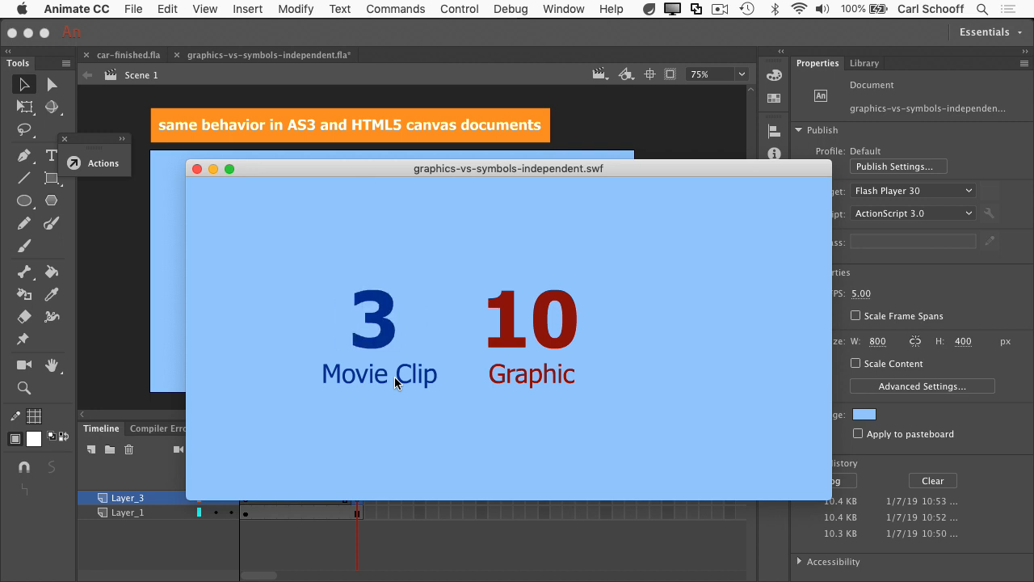
pyautogui.moveTo(396, 373)
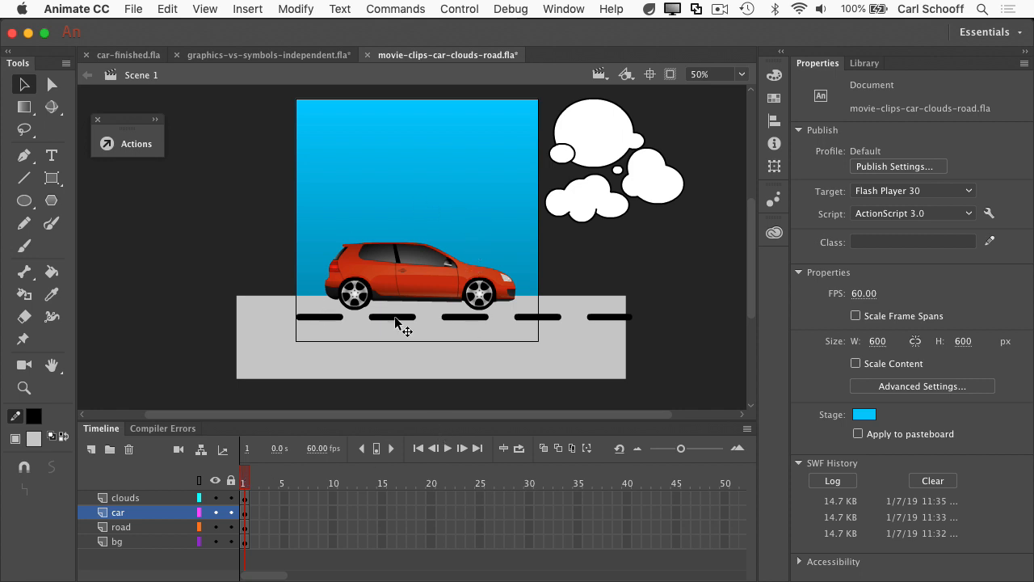
pyautogui.moveTo(643, 229)
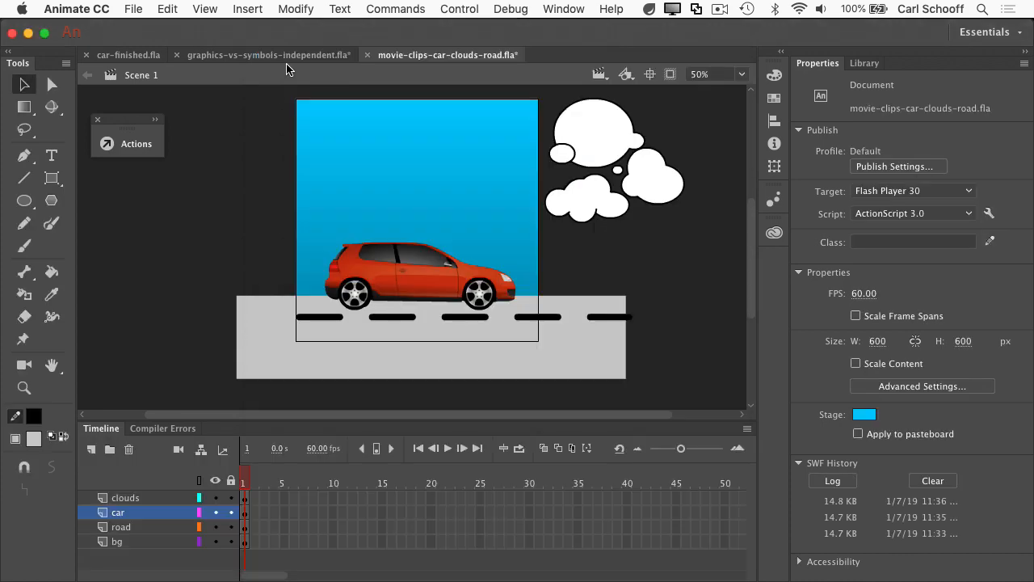
pyautogui.moveTo(677, 181)
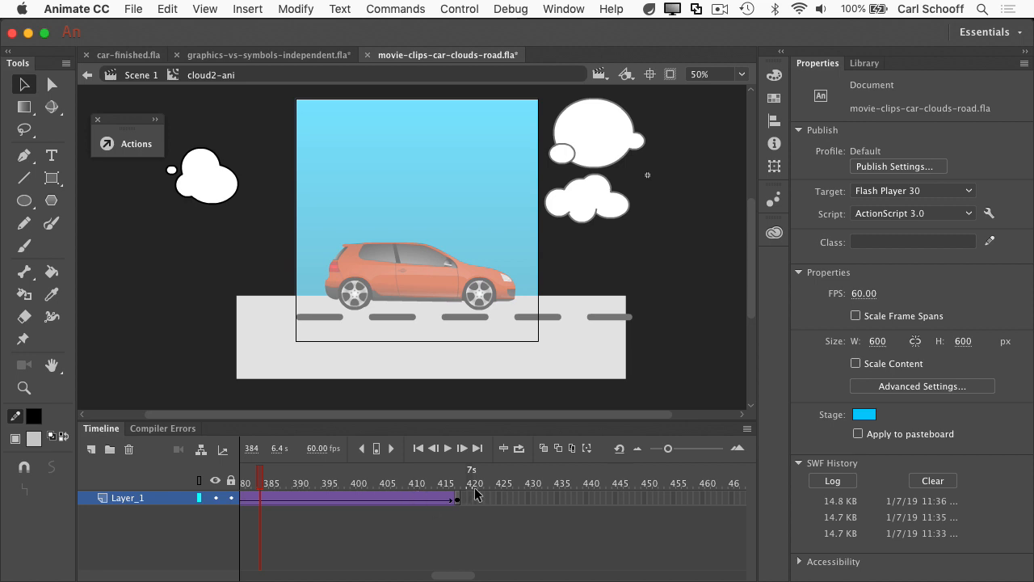
pyautogui.moveTo(639, 249)
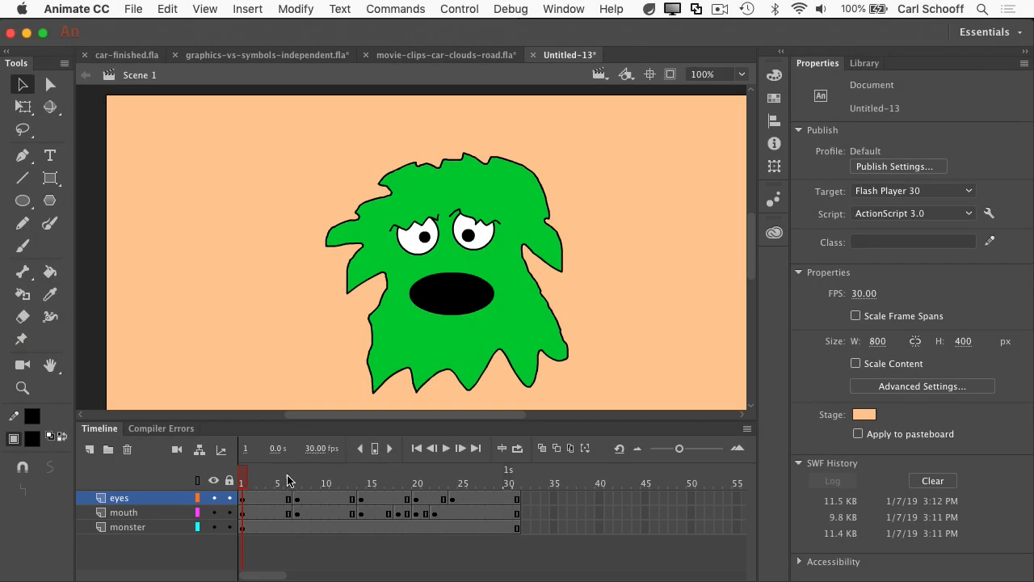
# Select the monster's eyes graphic and browse its eye-expression frames in the Frame Picker.
pyautogui.click(362, 482)
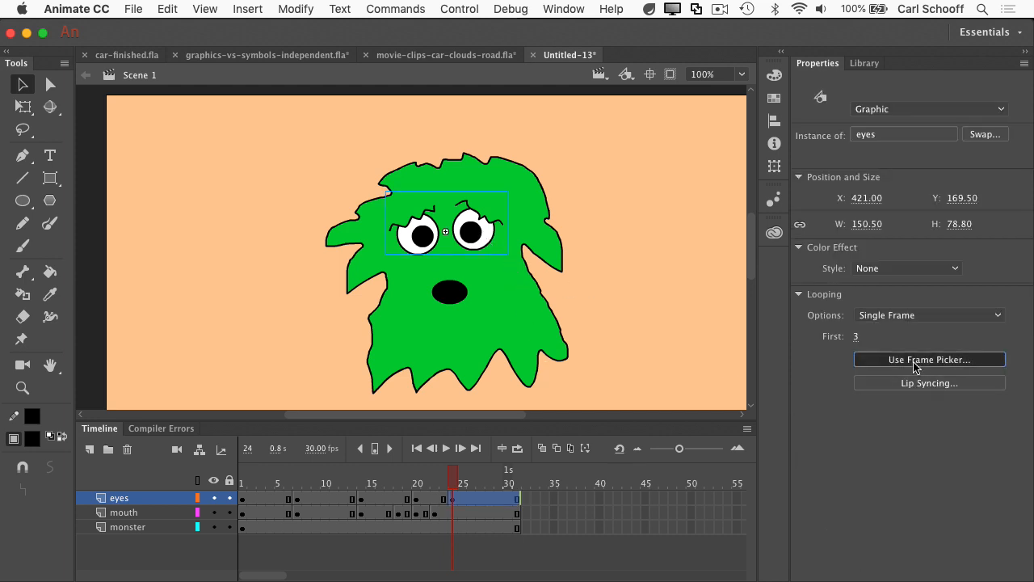
pyautogui.click(929, 359)
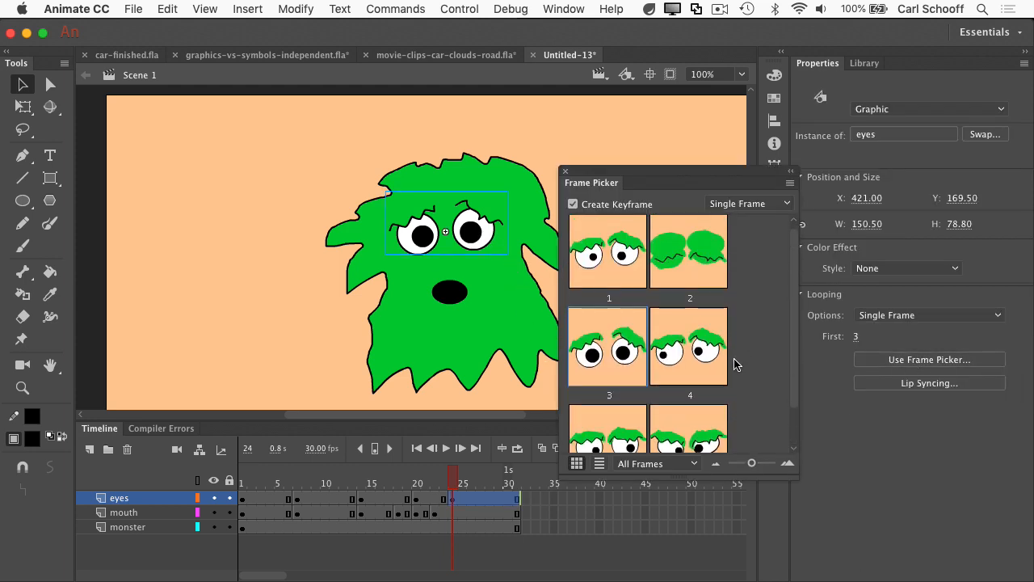
pyautogui.scroll(-3)
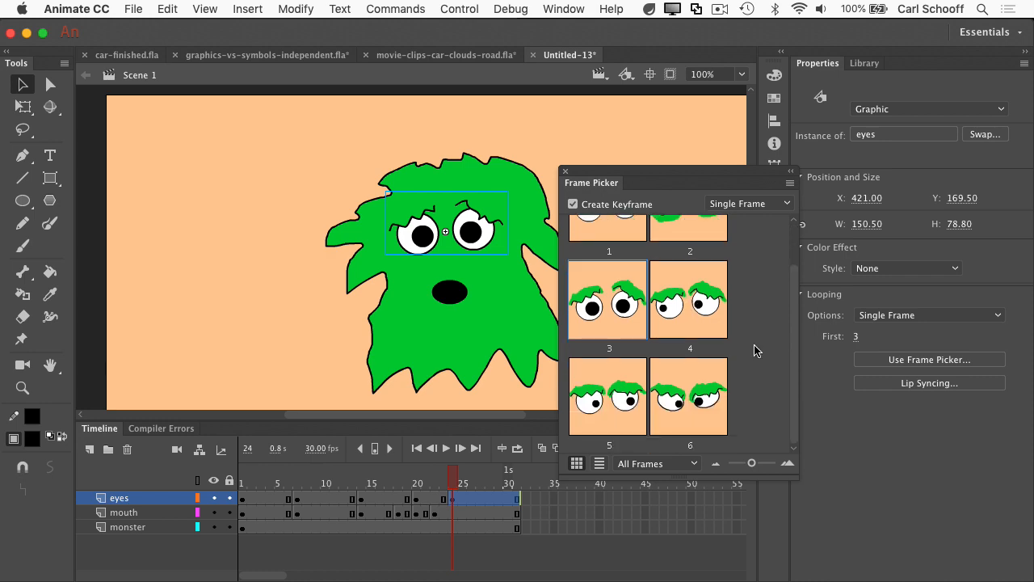
pyautogui.moveTo(760, 346)
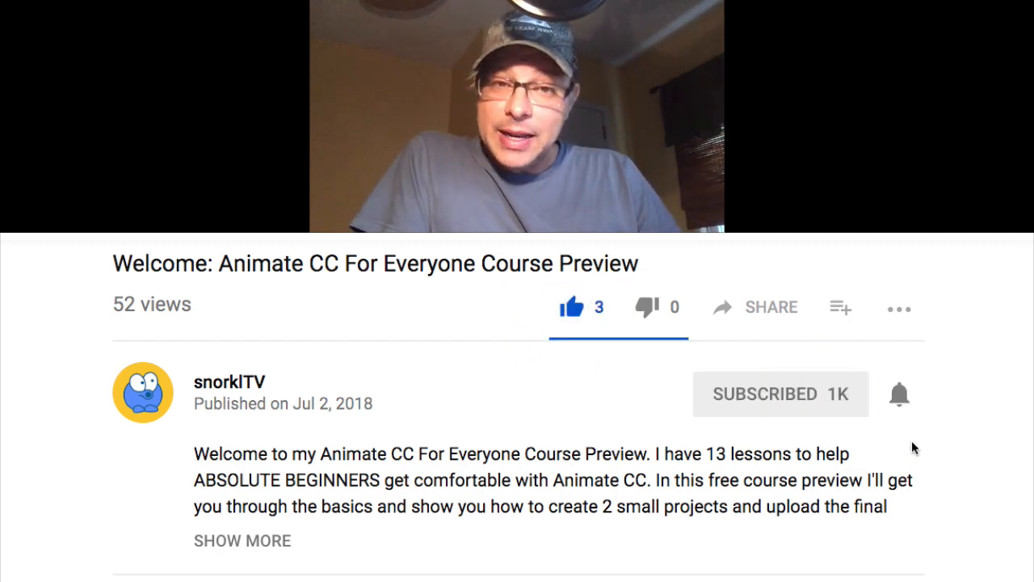
pyautogui.moveTo(899, 394)
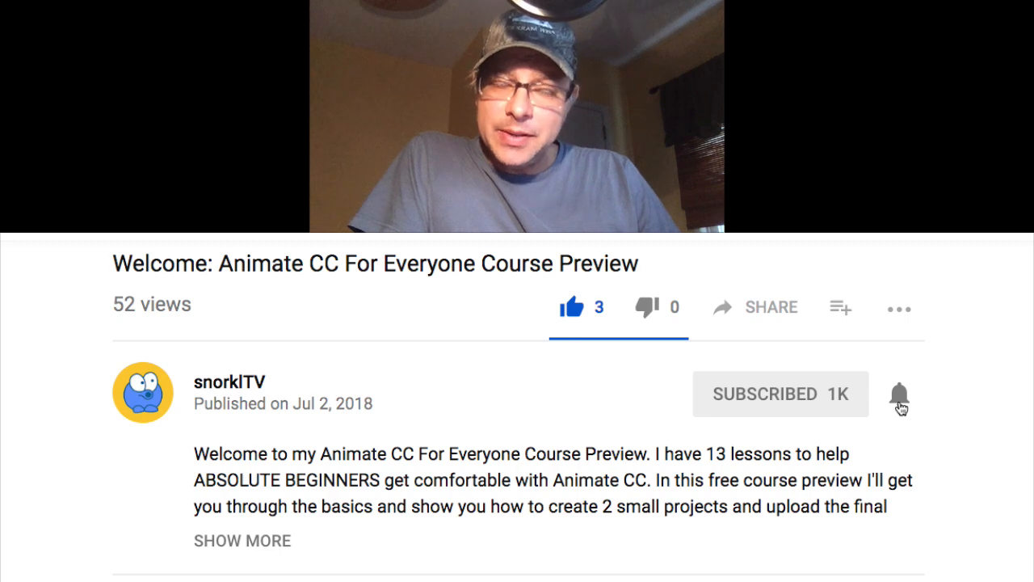